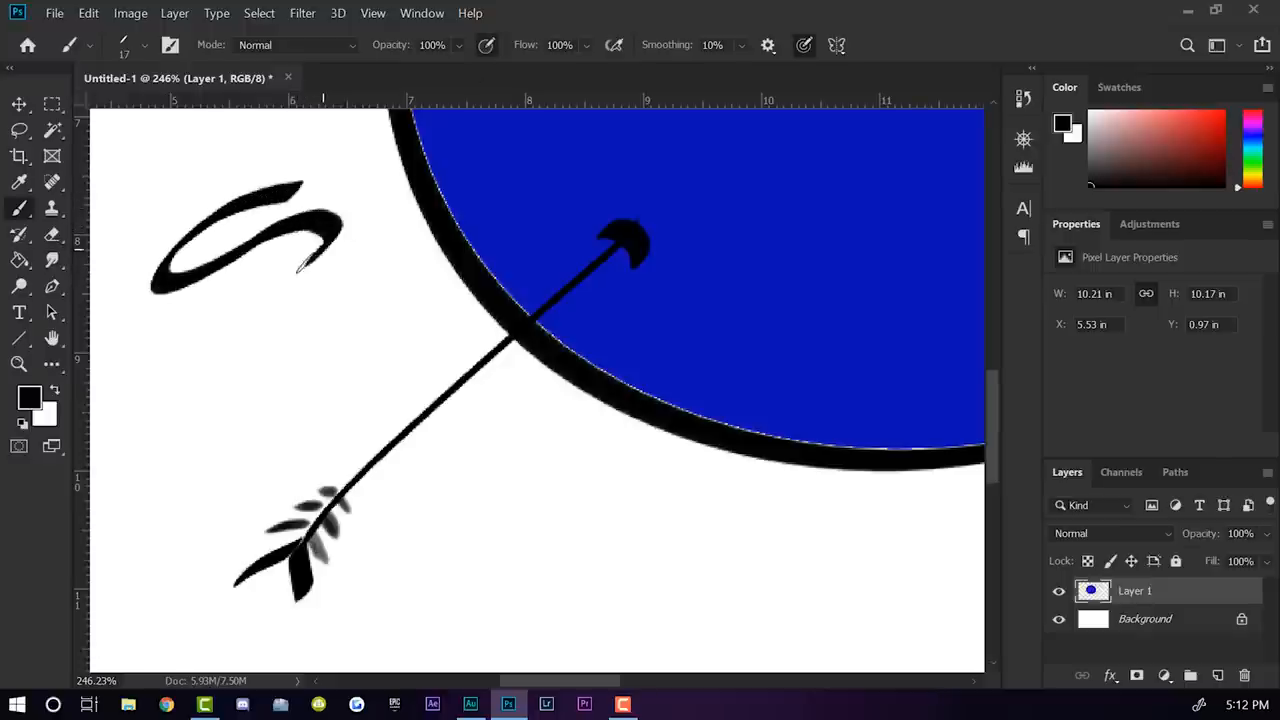
- Extend the S-shaped squiggle downward with a wavy stroke fading from black to pale grey
left_click_drag(300, 260, 264, 390)
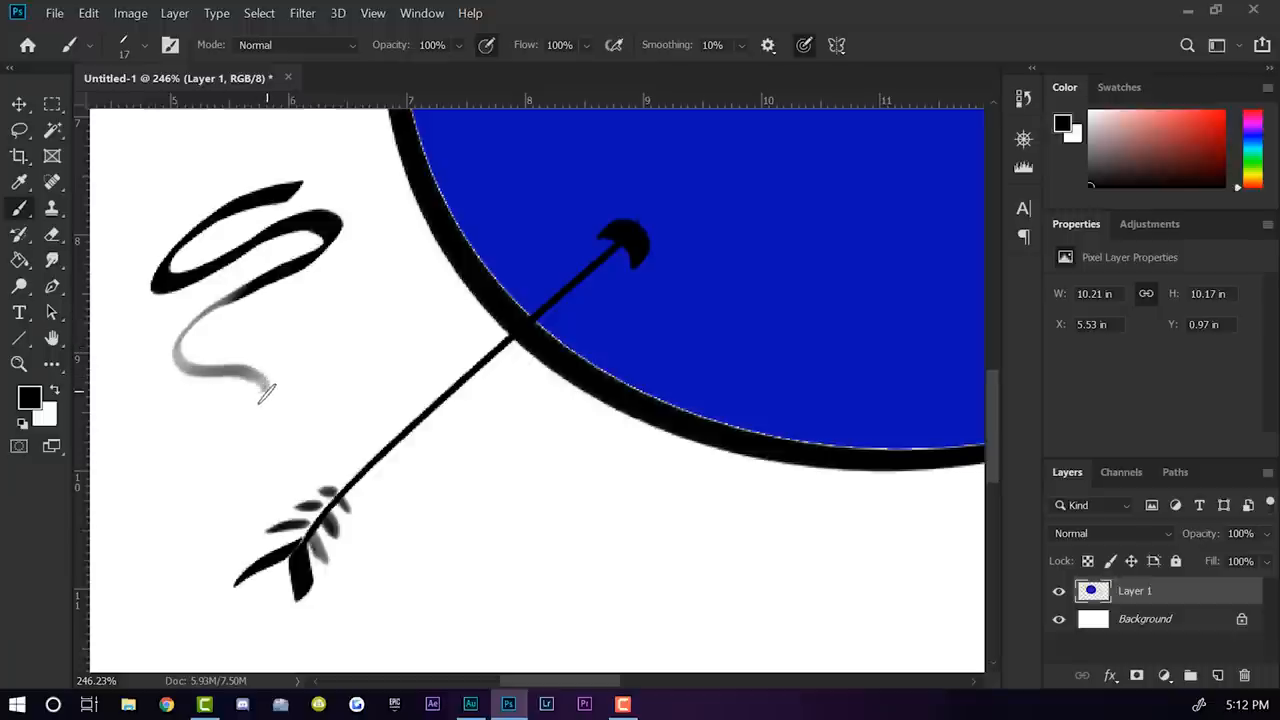
left_click_drag(264, 390, 250, 450)
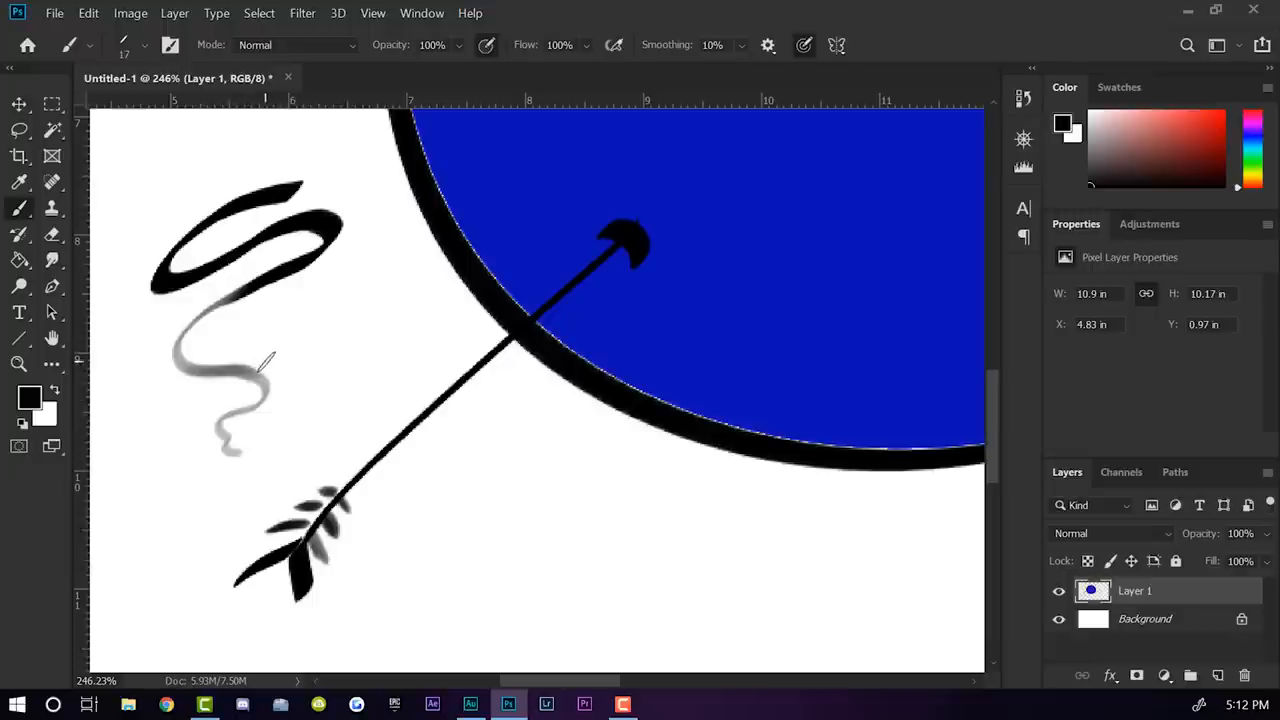
mouse_move(290, 340)
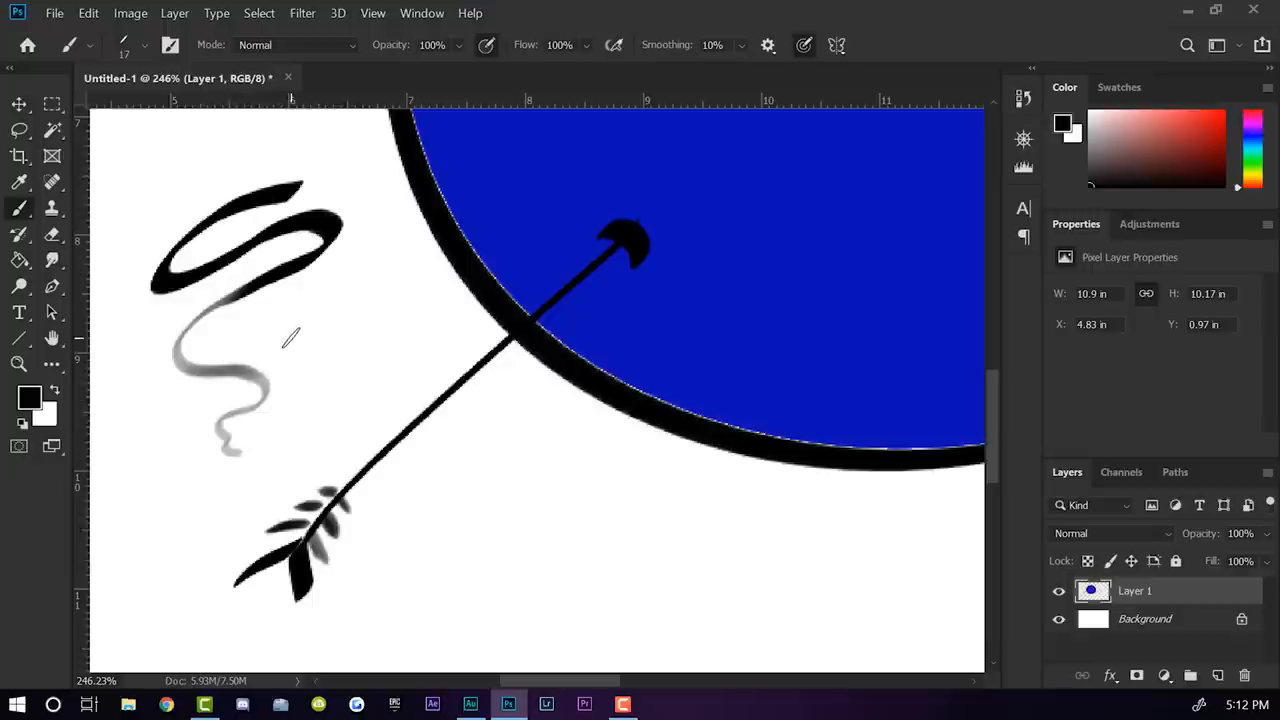